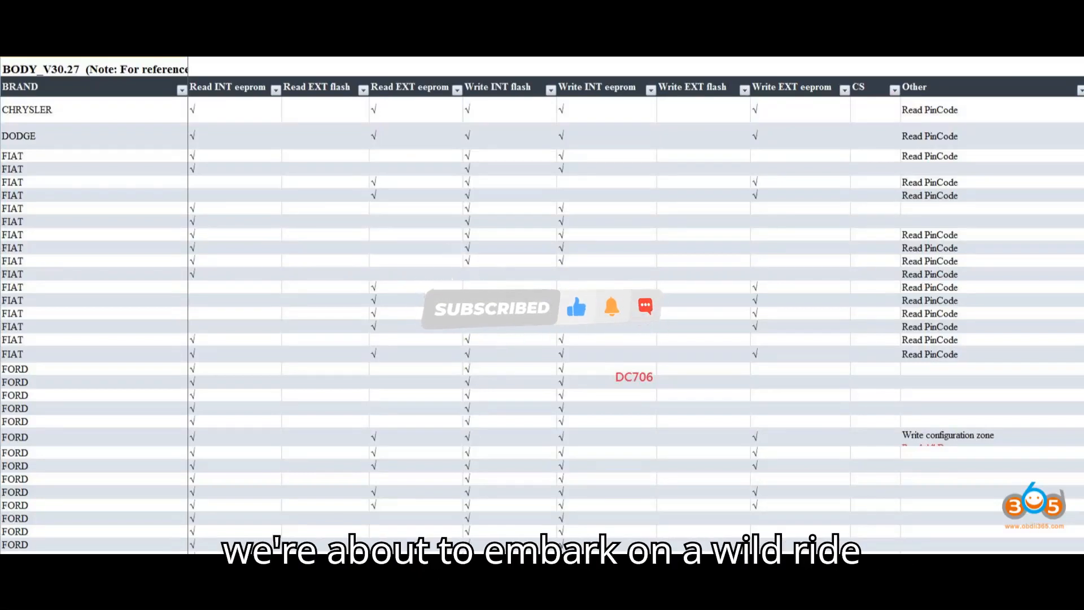
scroll("down", 3)
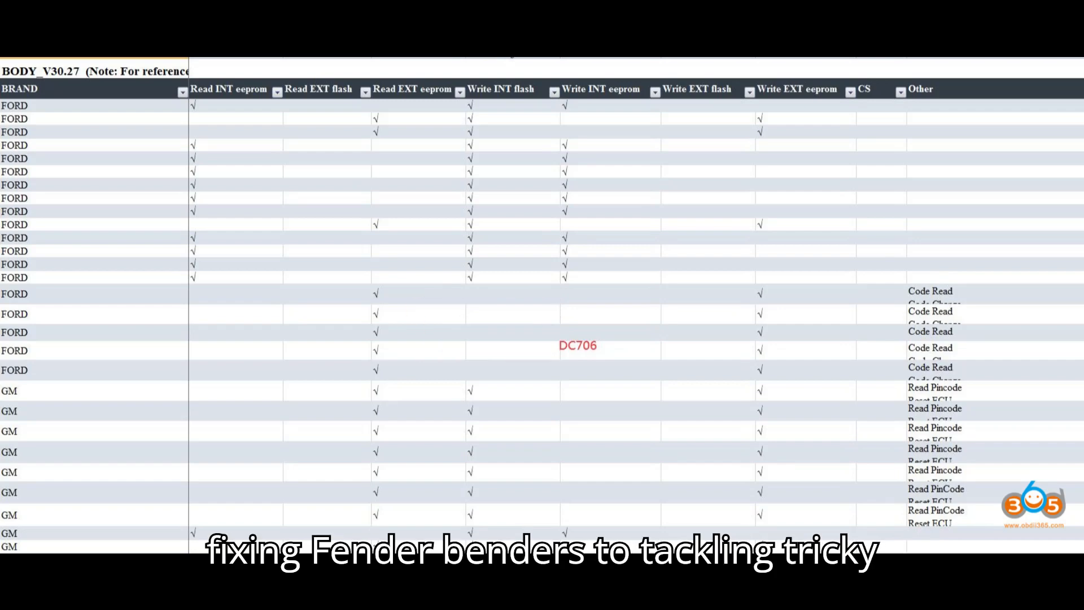
scroll("down", 3)
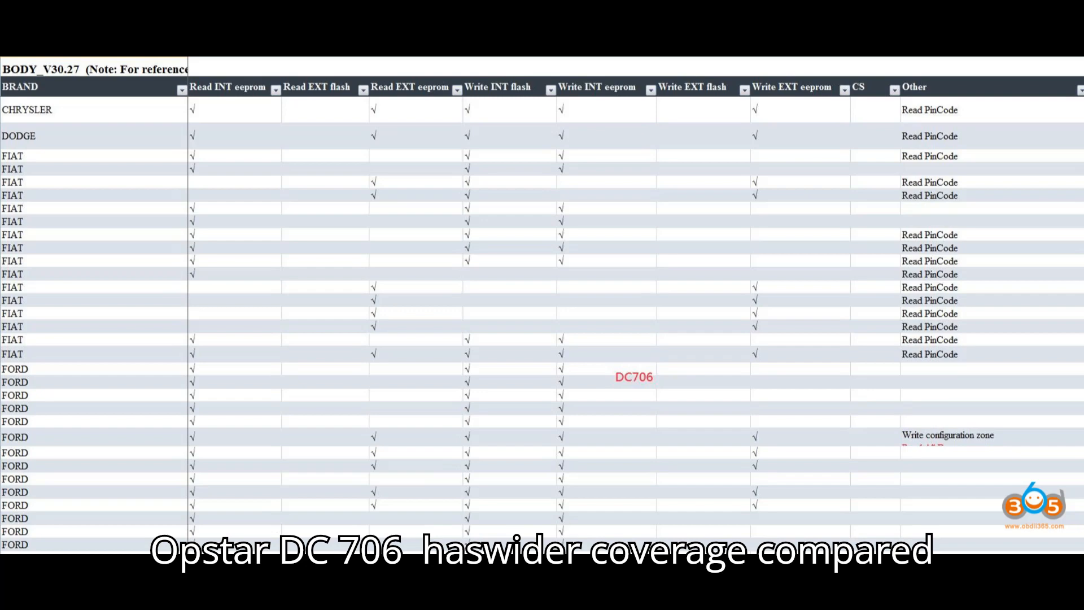
scroll("down", 3)
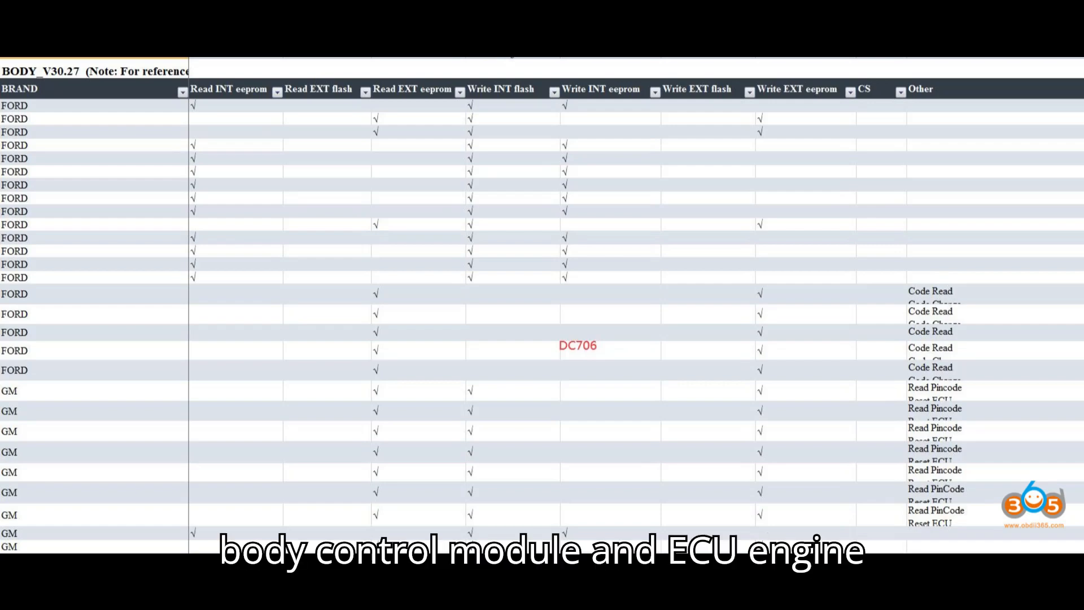
scroll("down", 3)
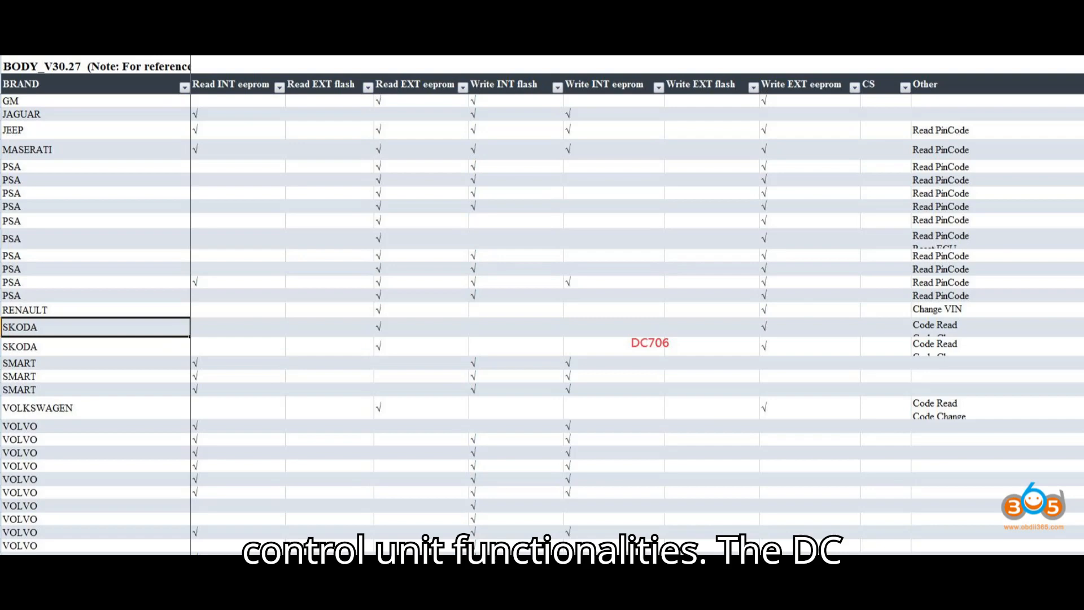
scroll("down", 3)
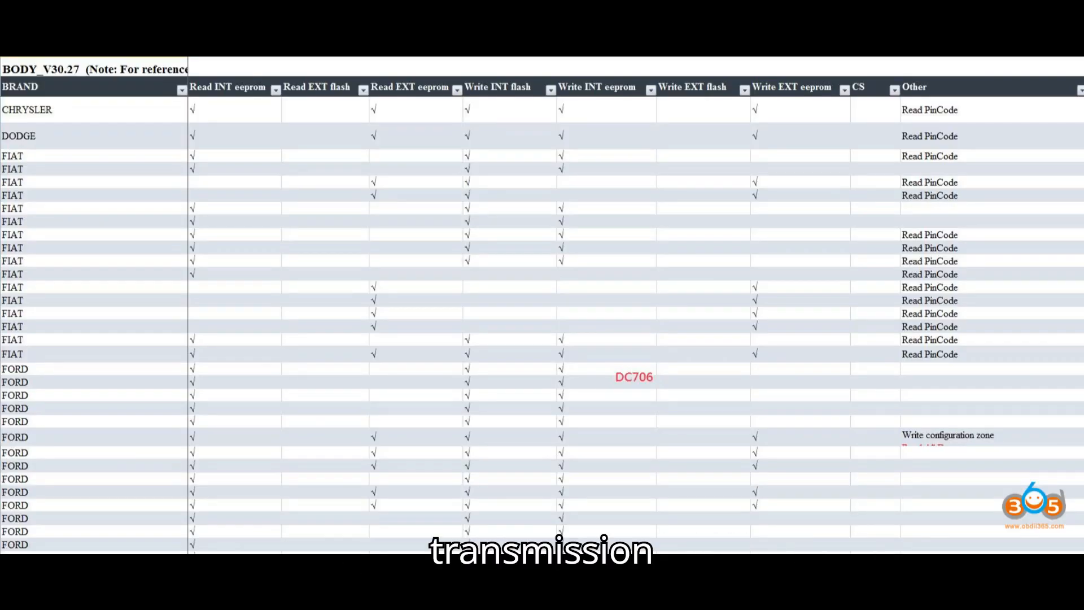
scroll("down", 3)
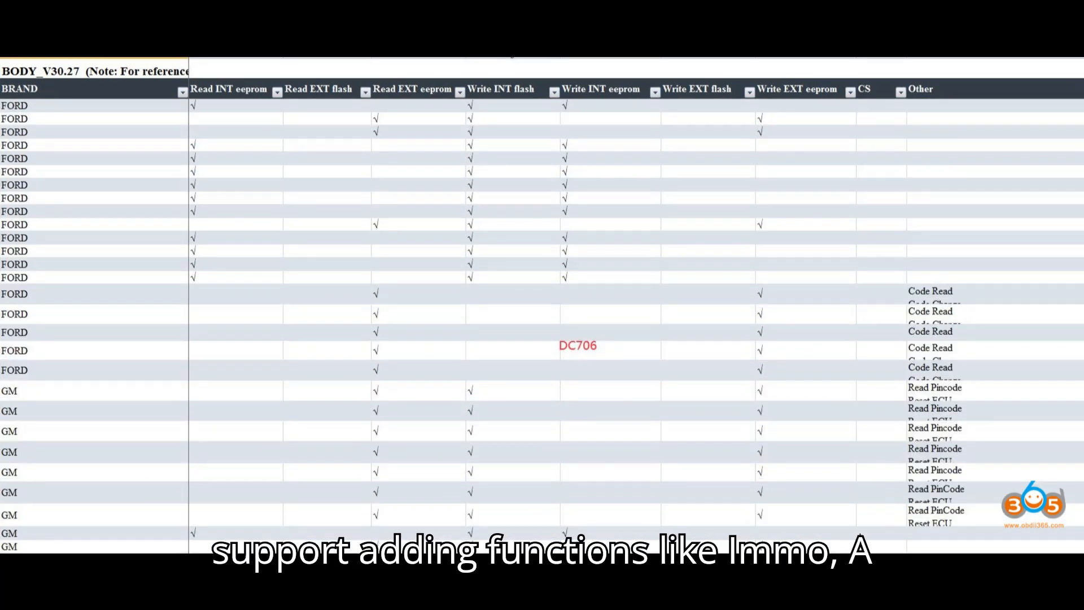
scroll("down", 3)
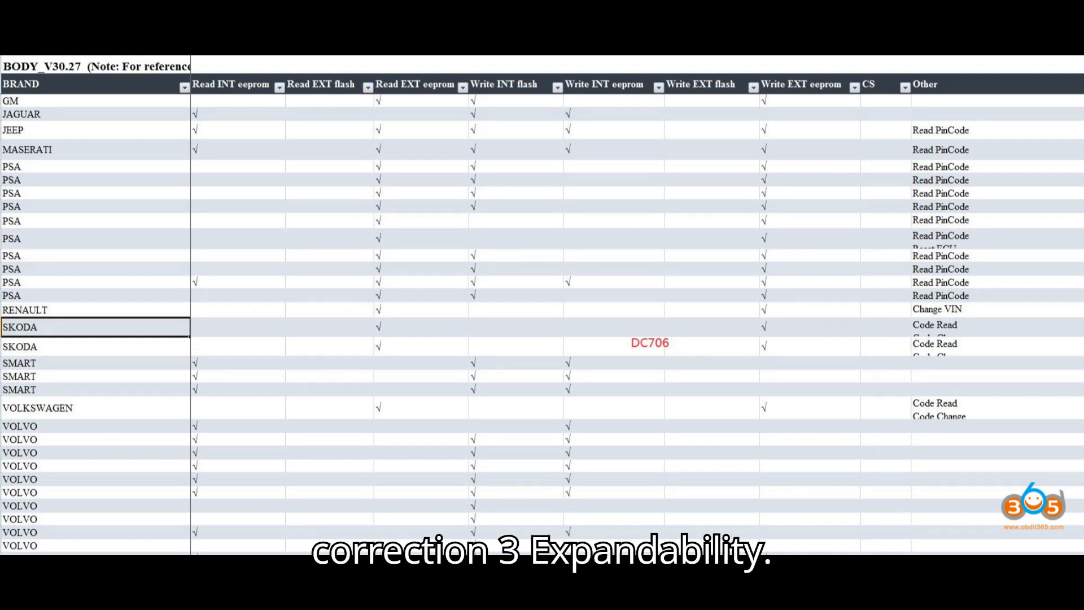
scroll("down", 3)
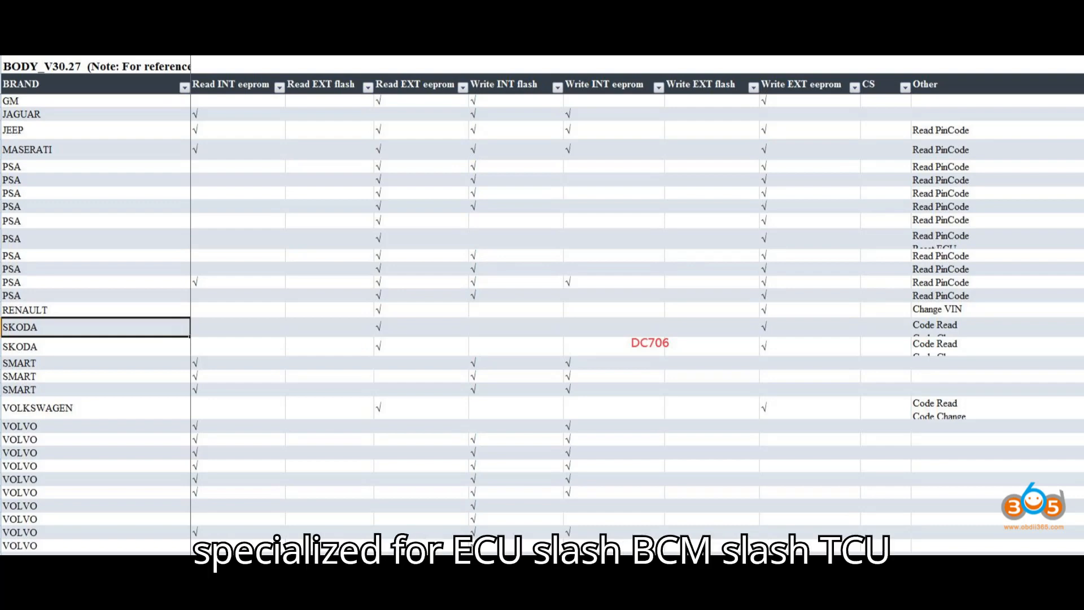
scroll("down", 3)
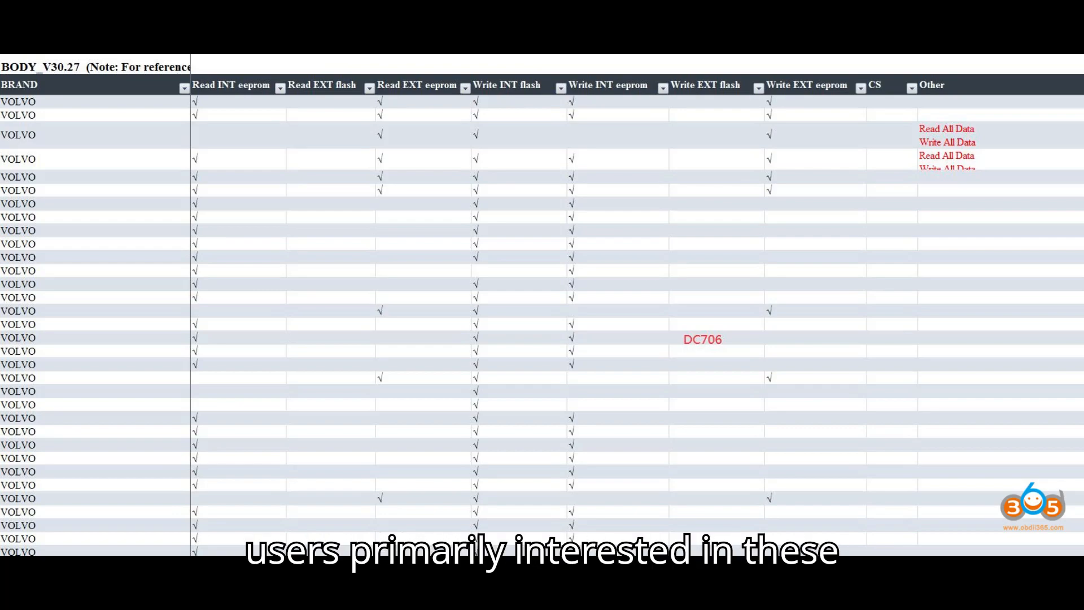
left_click(78, 598)
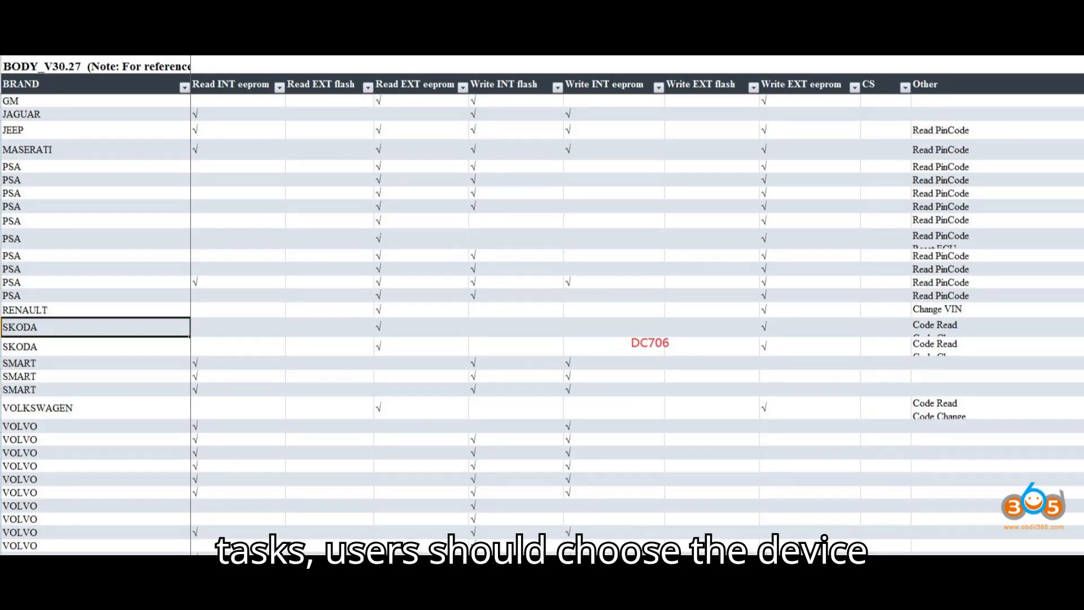
scroll("down", 3)
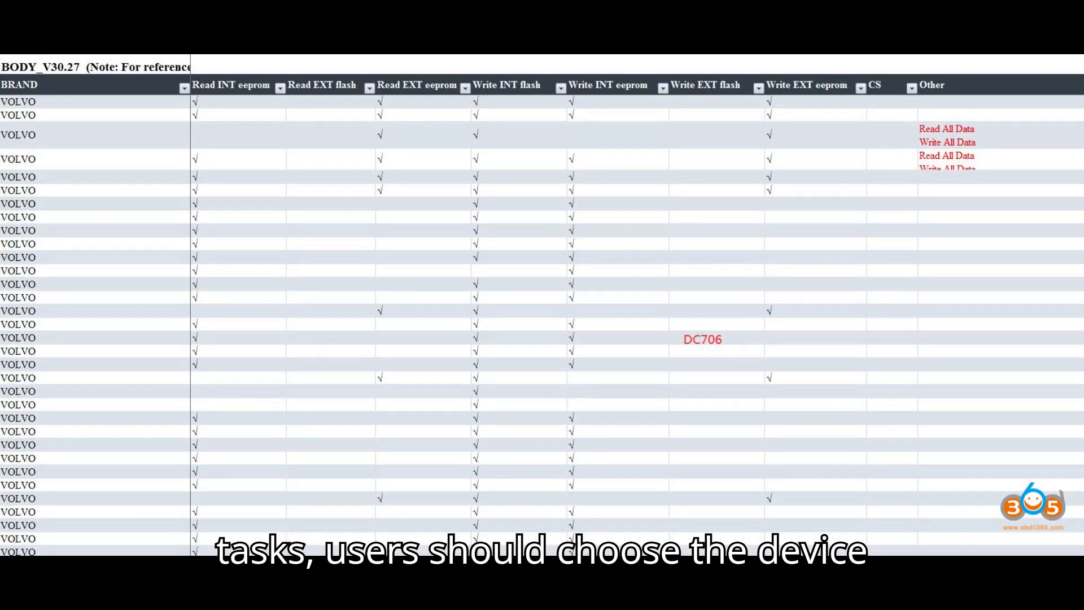